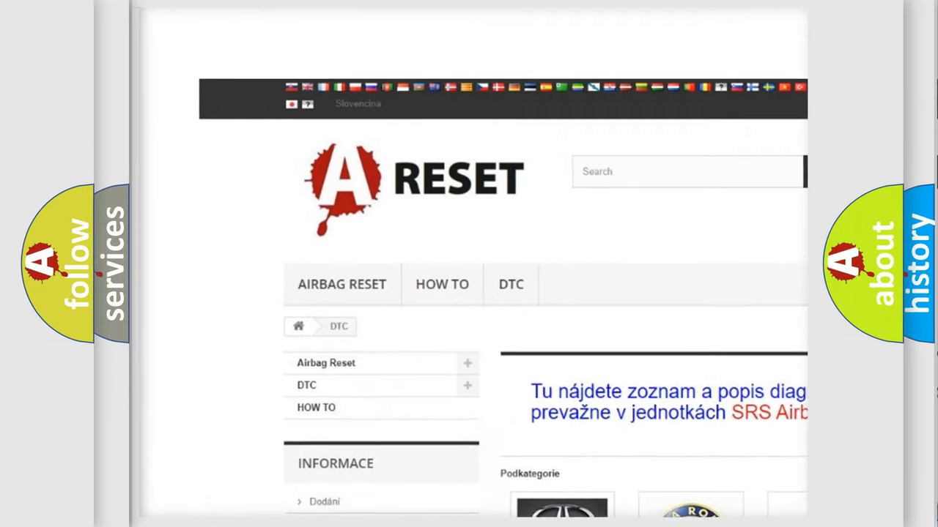
# - Reach the LINCOLN tile, load its B-series code list, and scan through the codes to the bottom and back
pyautogui.scroll(-3)
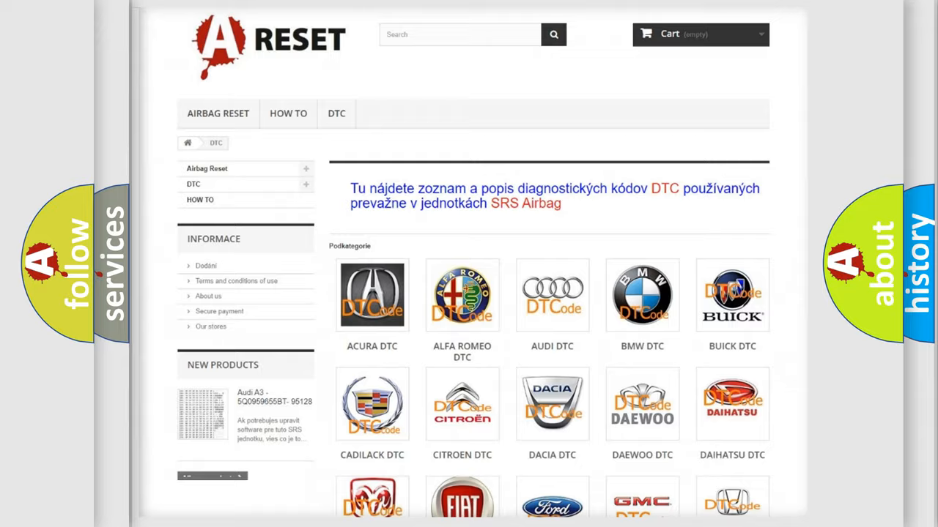
pyautogui.scroll(-3)
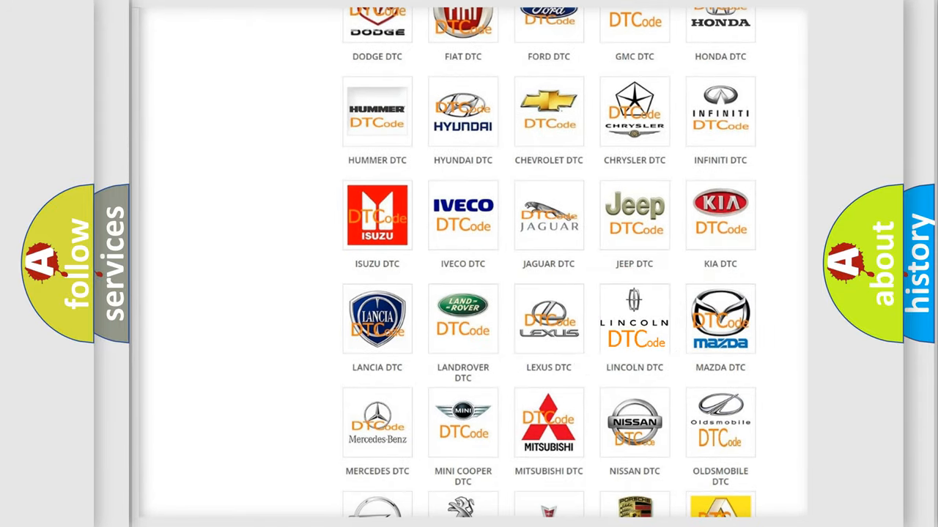
pyautogui.click(633, 320)
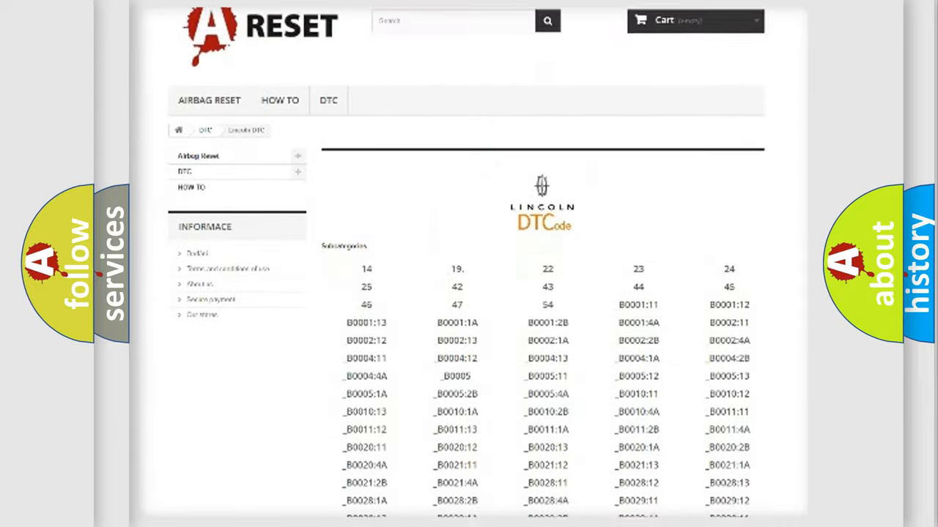
pyautogui.scroll(-3)
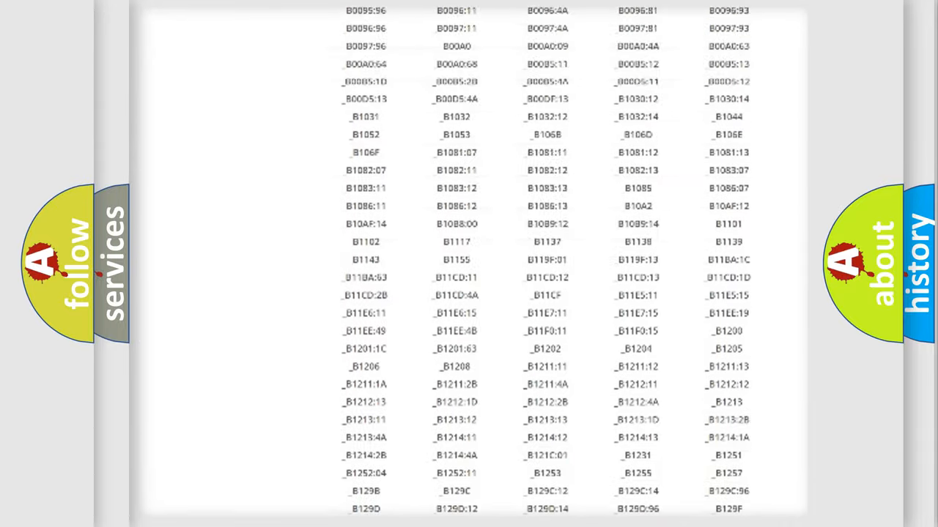
pyautogui.scroll(3)
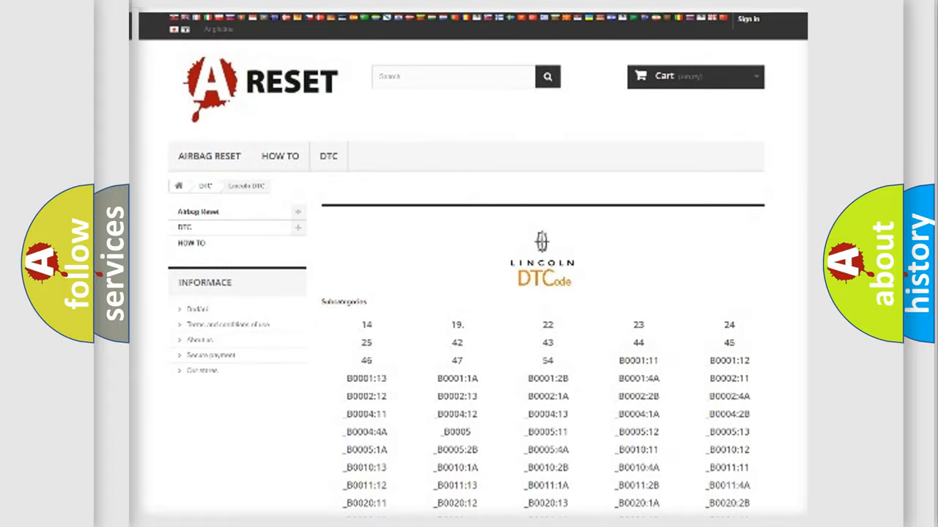